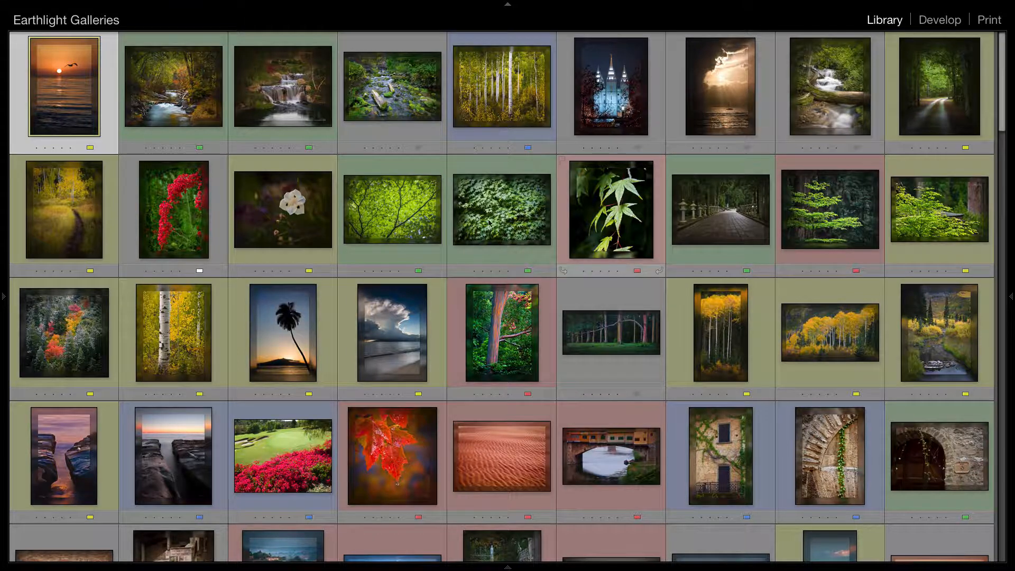
Open the Edit Color Label Set dialog from the Metadata menu
left_click(200, 5)
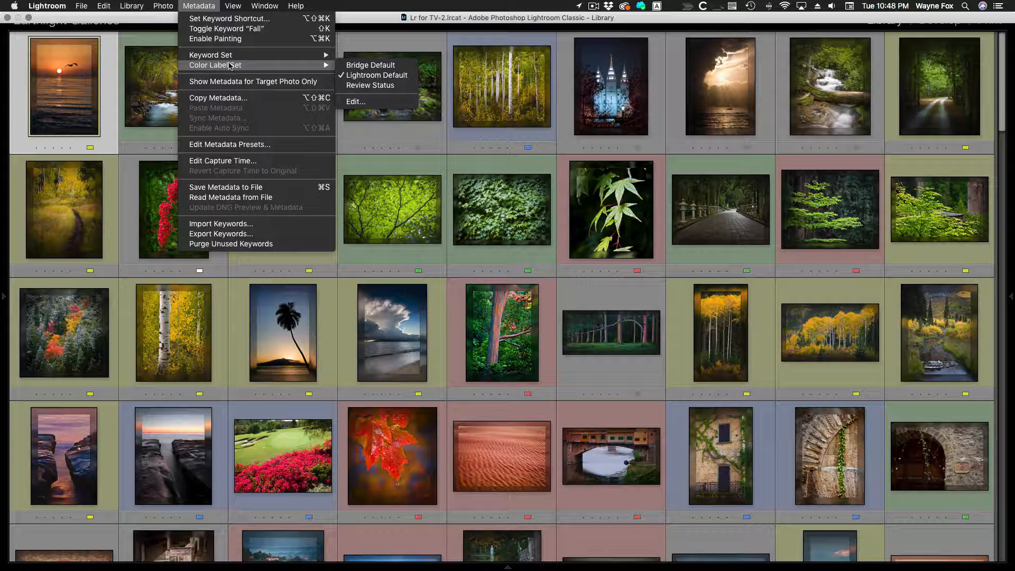
mouse_move(355, 102)
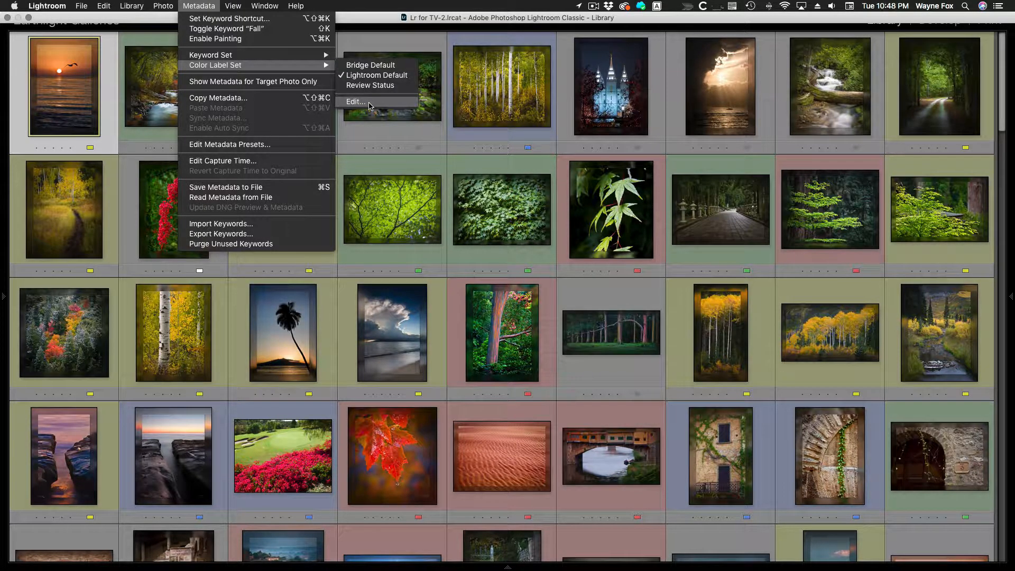
left_click(356, 101)
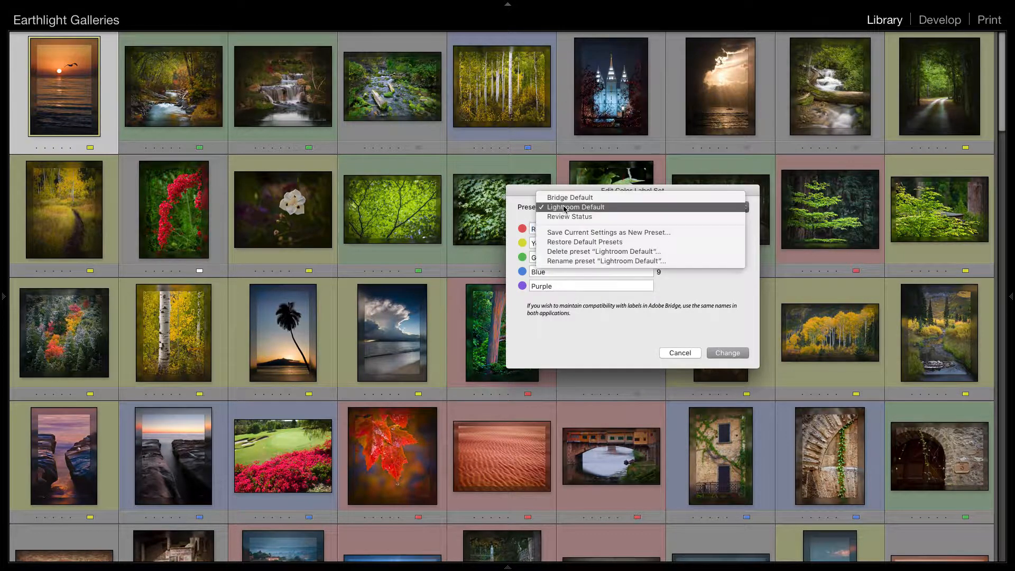
Load the Review Status preset and rename green to Retouching Needed and blue to Good to Use
left_click(570, 217)
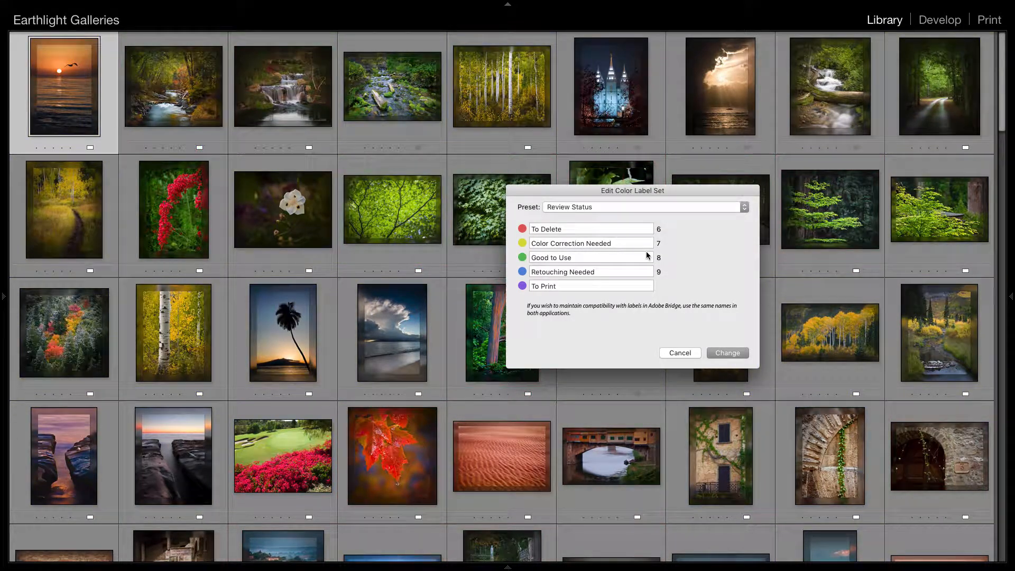
mouse_move(620, 254)
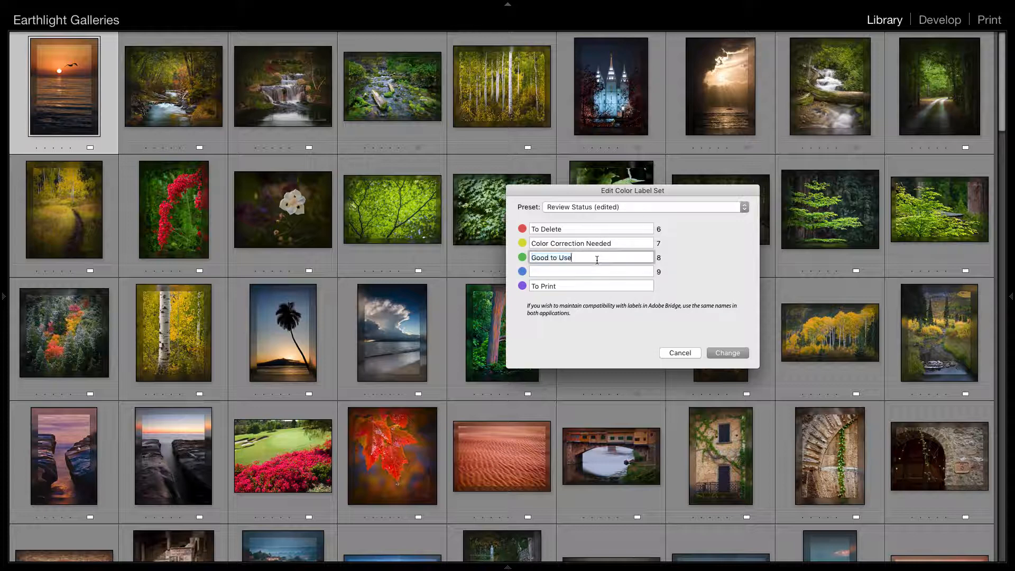
type("Retouching Needed")
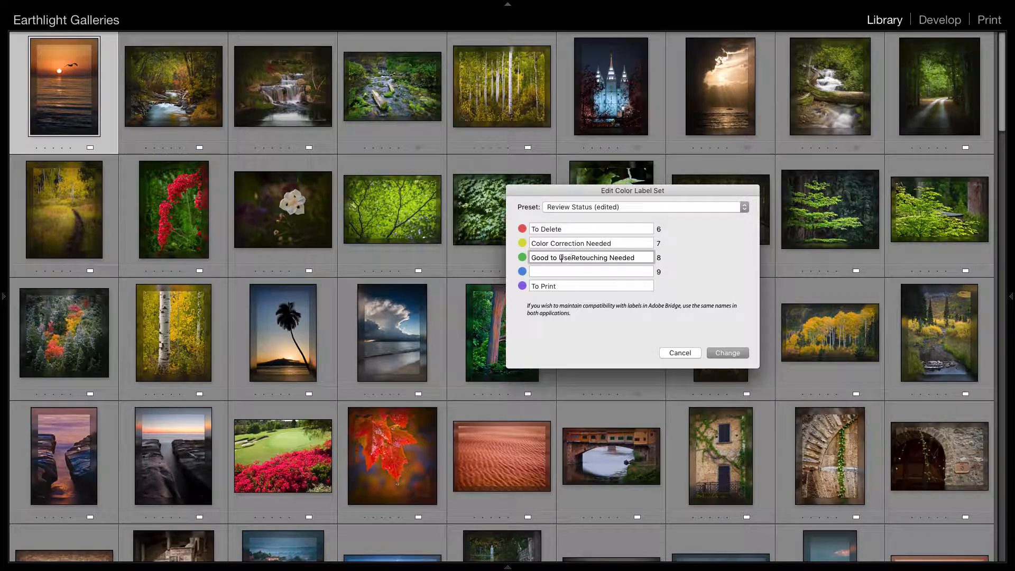
type("Retouching Needed")
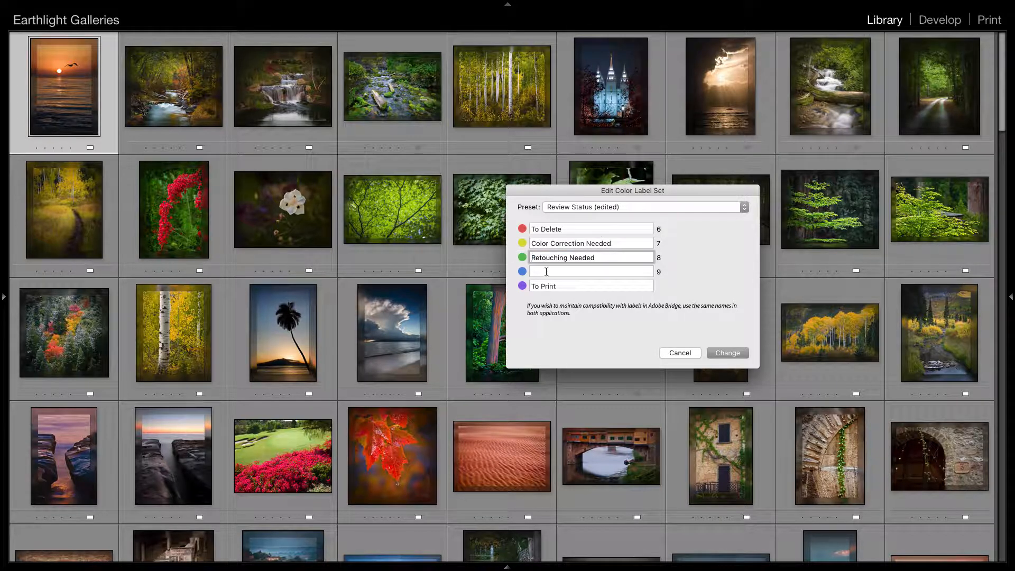
type("Good to Use")
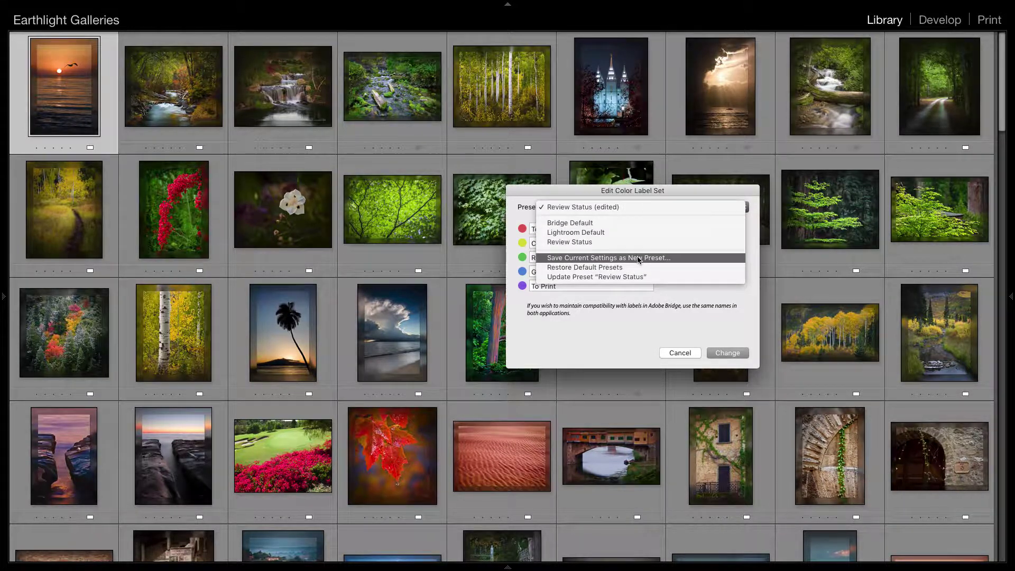
Save the edited names as the new preset 'My labels' and apply the label set
left_click(608, 258)
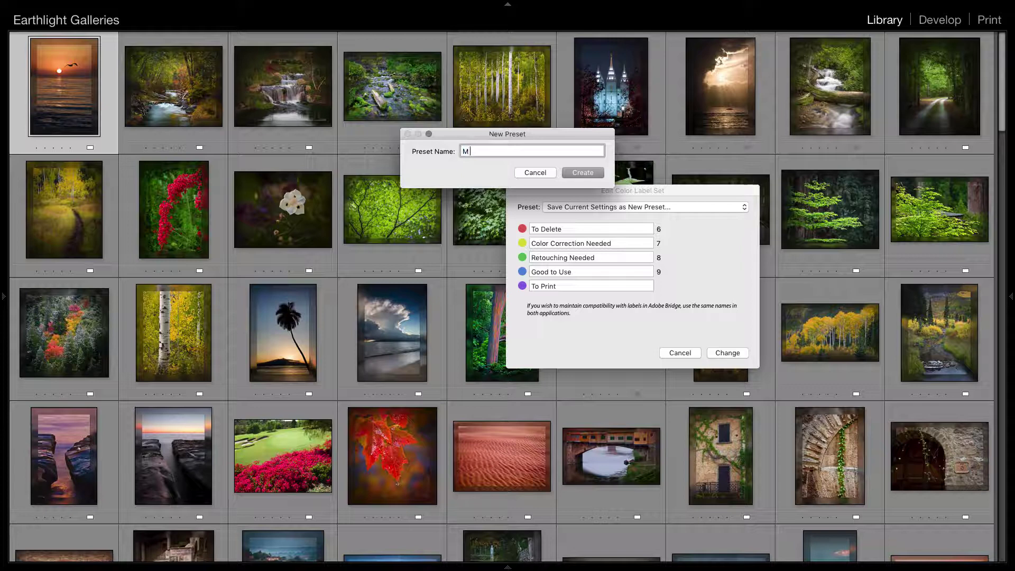
type("y")
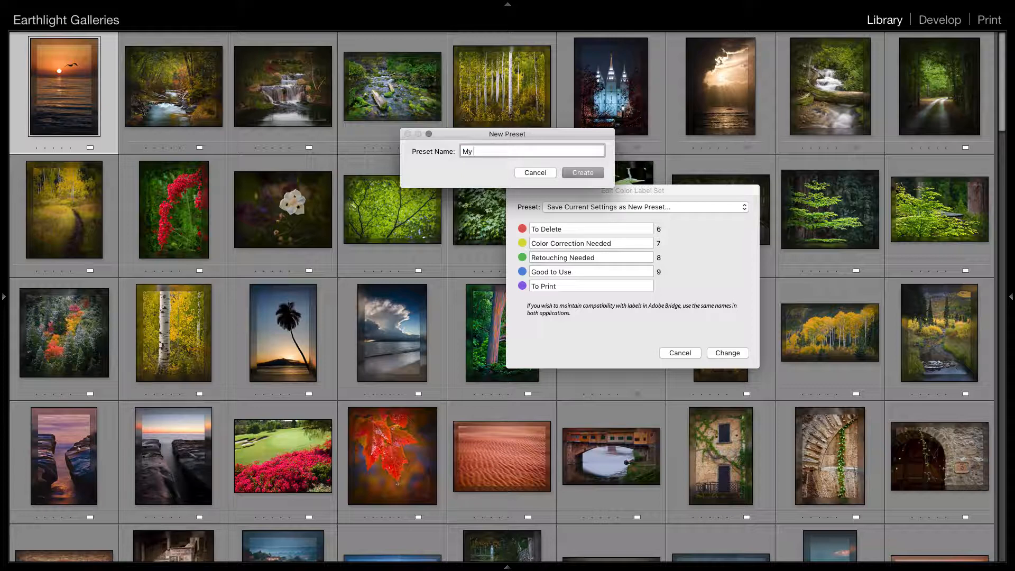
left_click(581, 172)
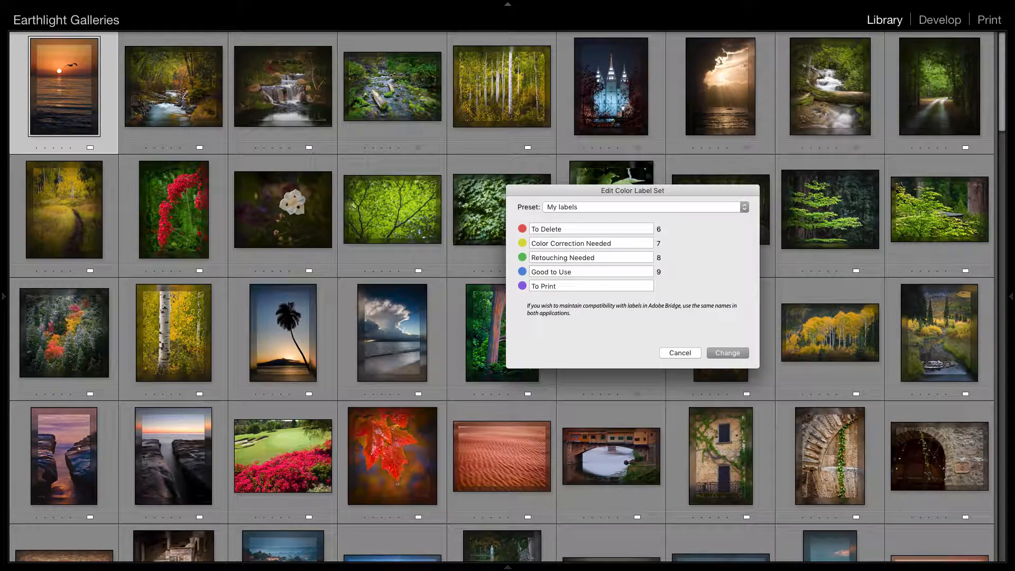
left_click(680, 352)
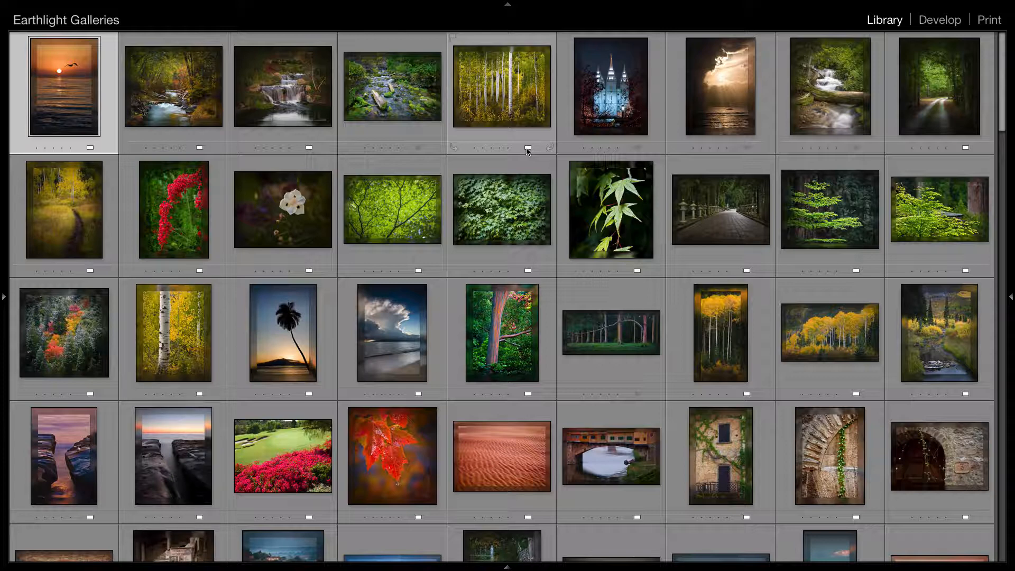
mouse_move(519, 107)
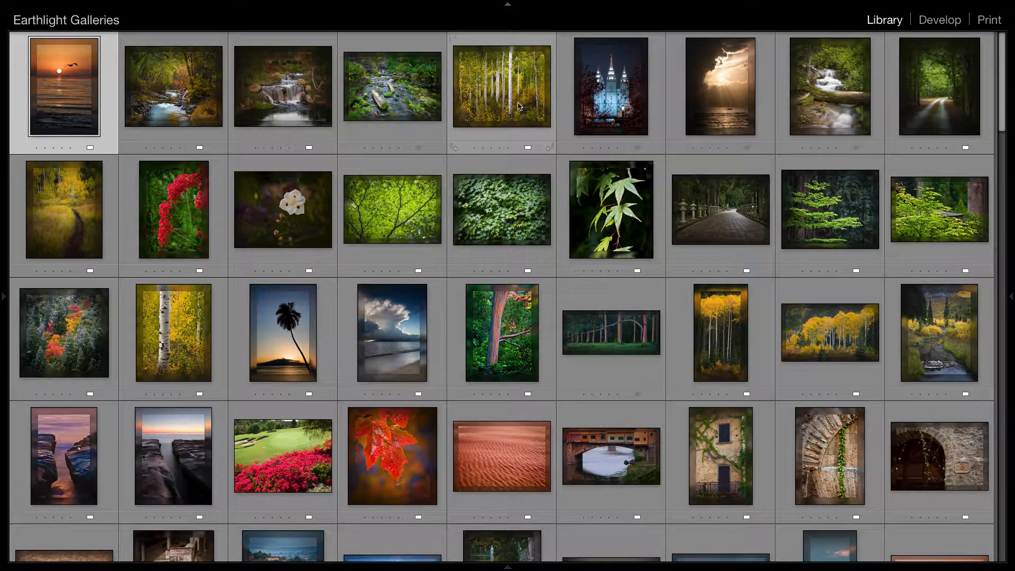
Give the birch forest photo the To Print label in the Metadata panel
left_click(502, 88)
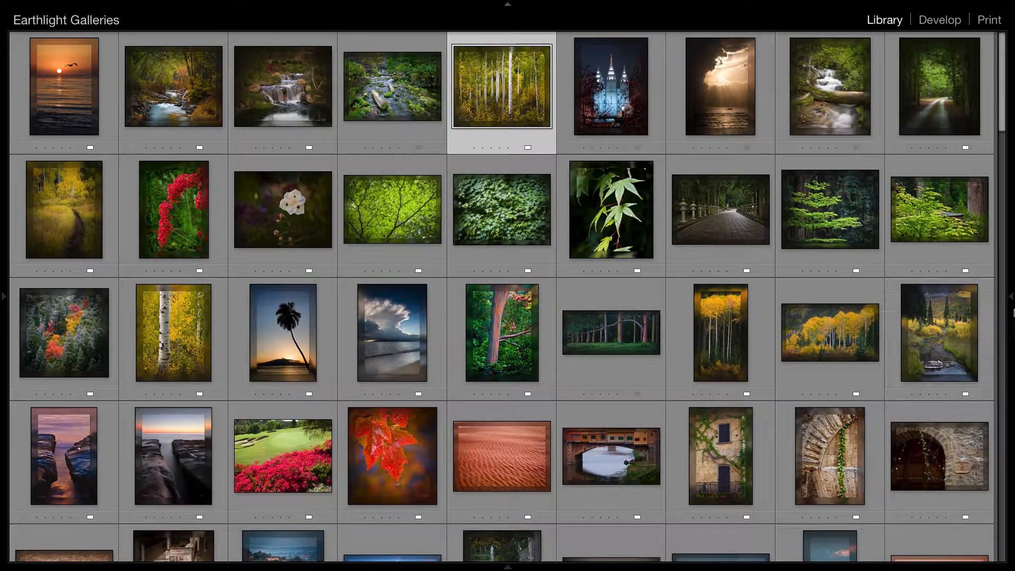
left_click(1008, 297)
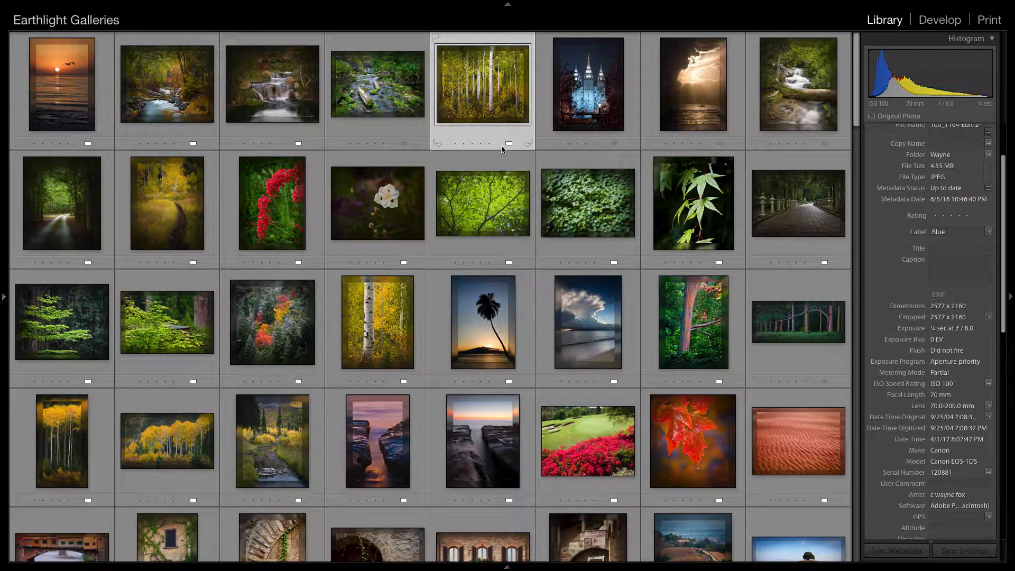
left_click(510, 144)
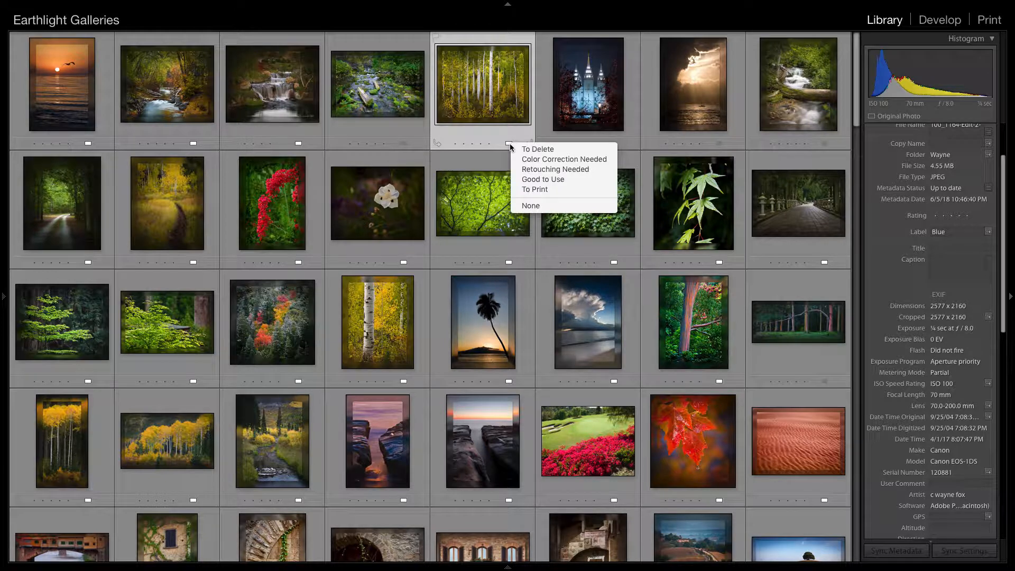
mouse_move(533, 189)
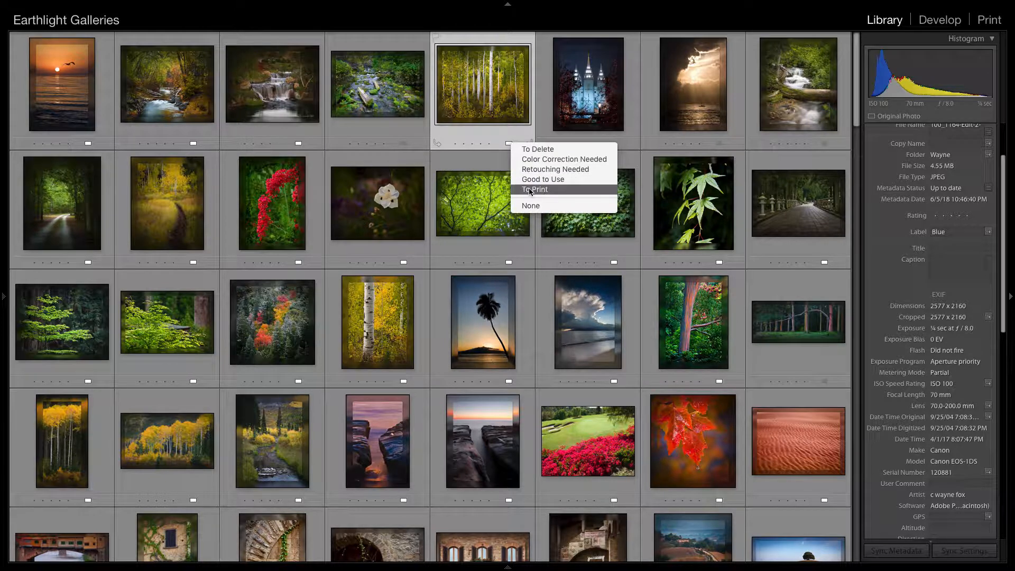
left_click(534, 189)
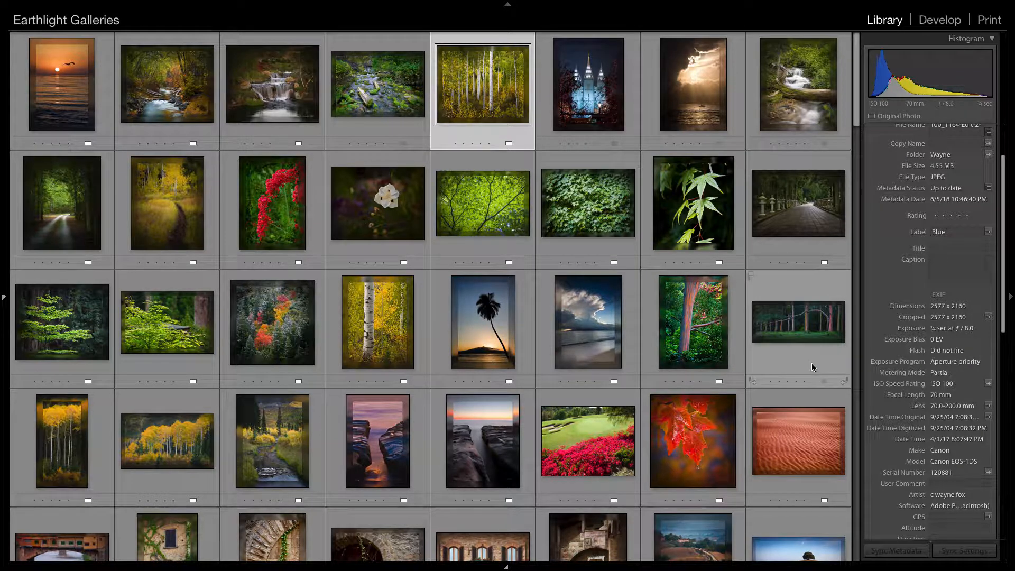
Select the rainbow eucalyptus photo and dismiss its label name list
left_click(798, 322)
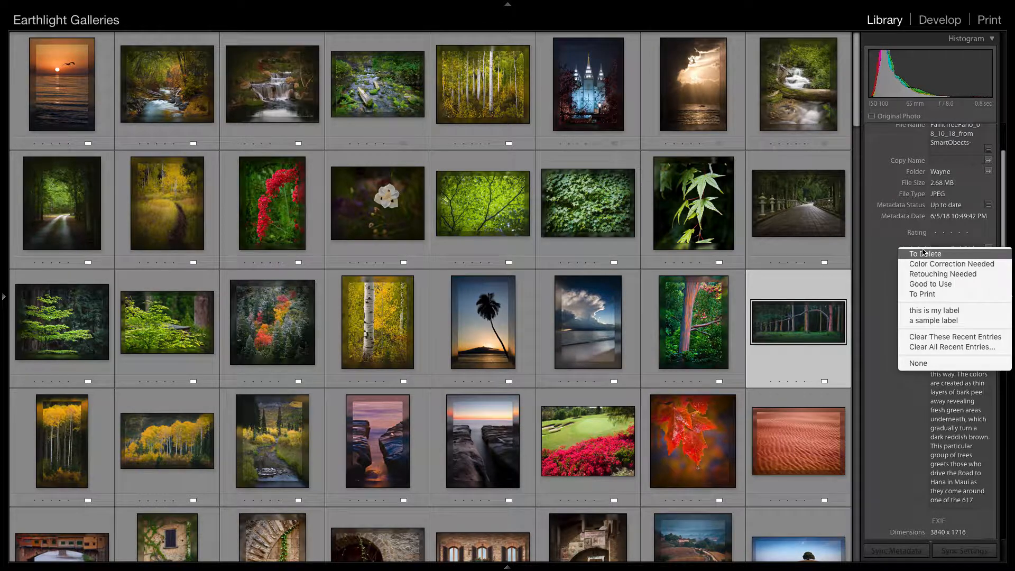
mouse_move(935, 311)
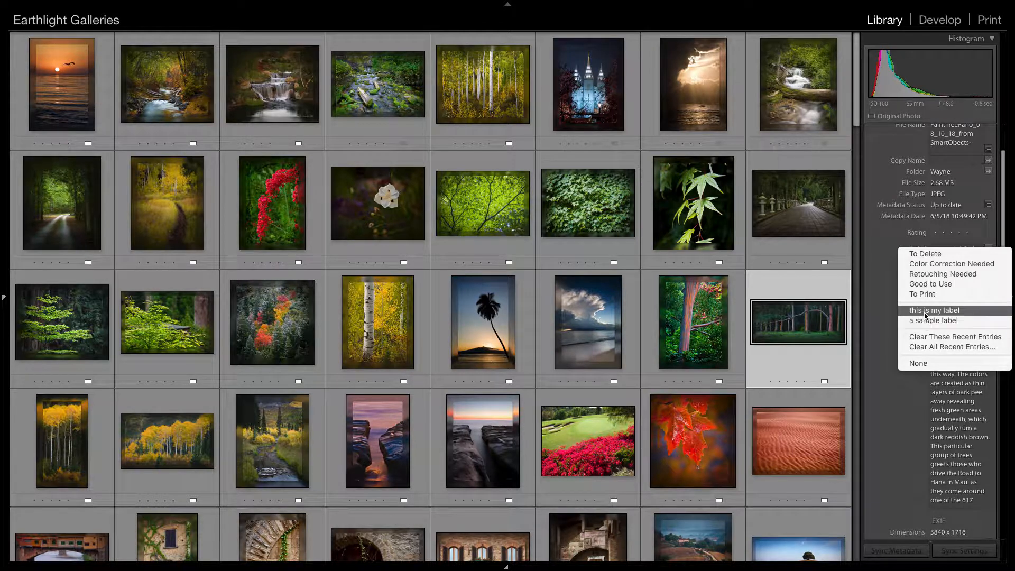
mouse_move(933, 320)
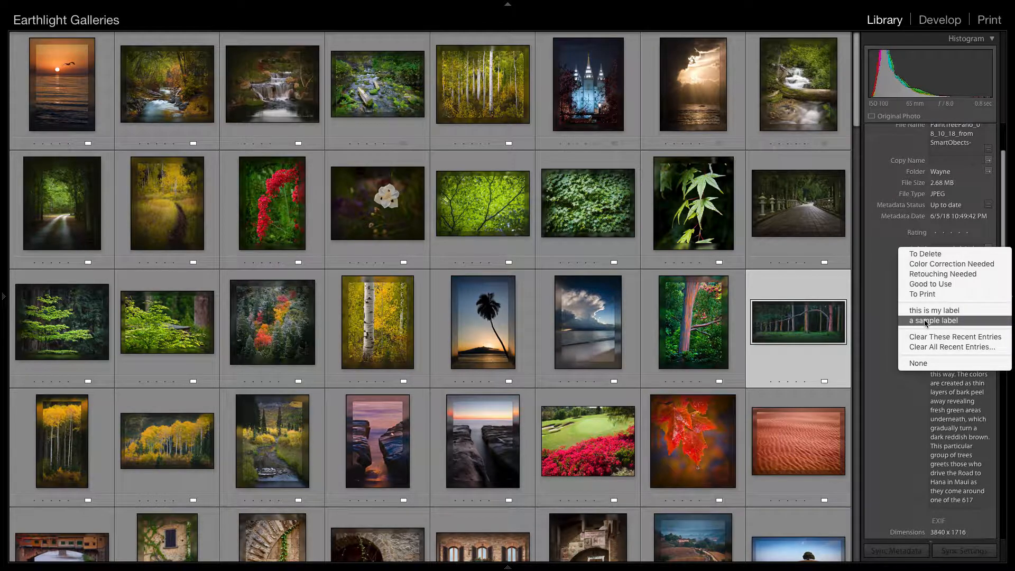
mouse_move(926, 322)
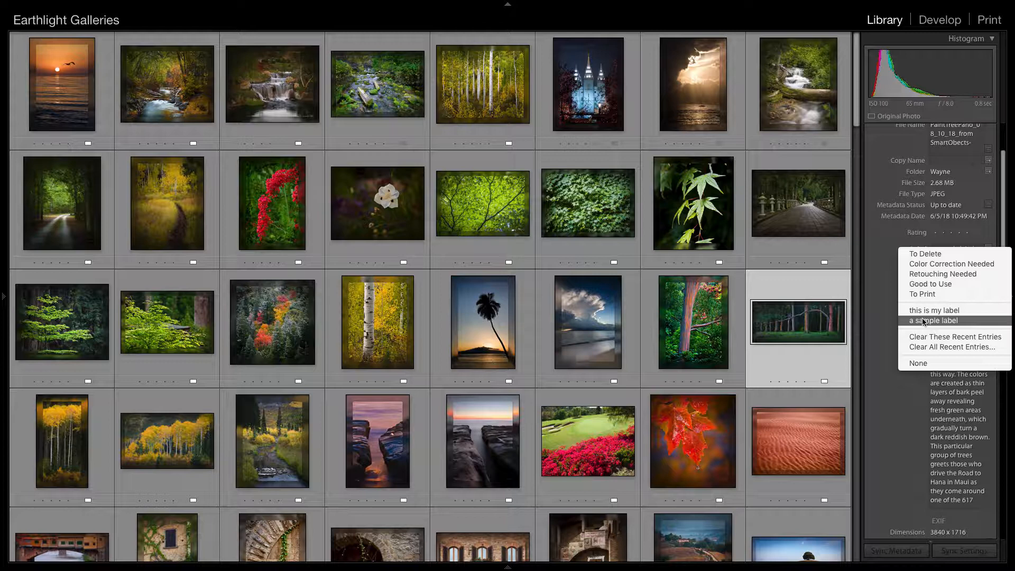
mouse_move(678, 272)
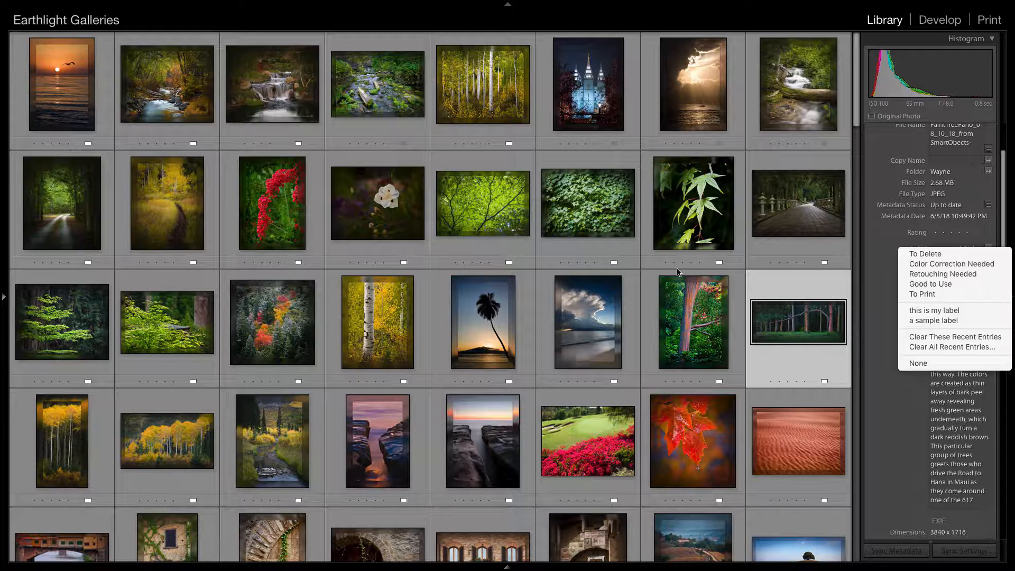
mouse_move(646, 274)
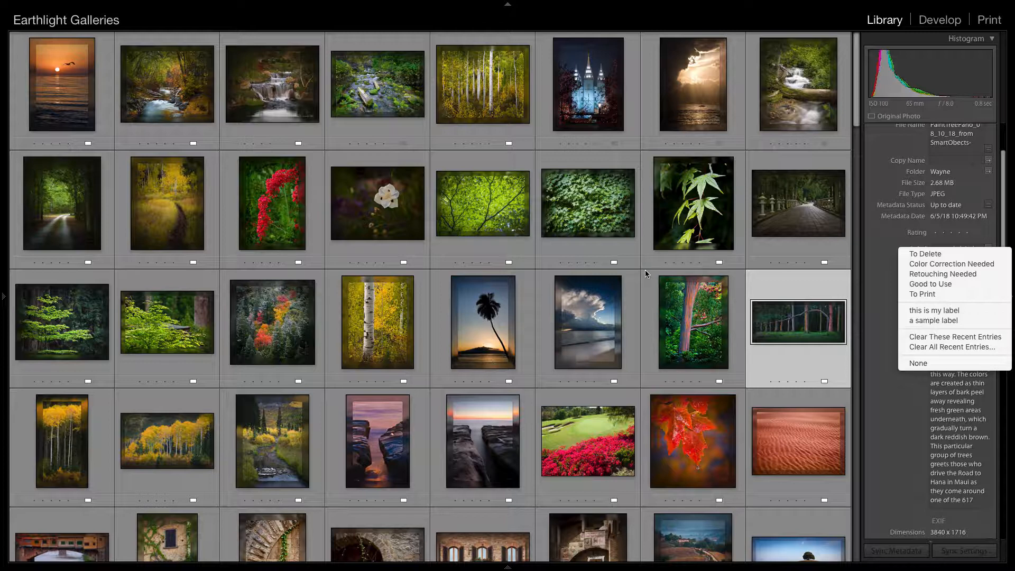
mouse_move(580, 102)
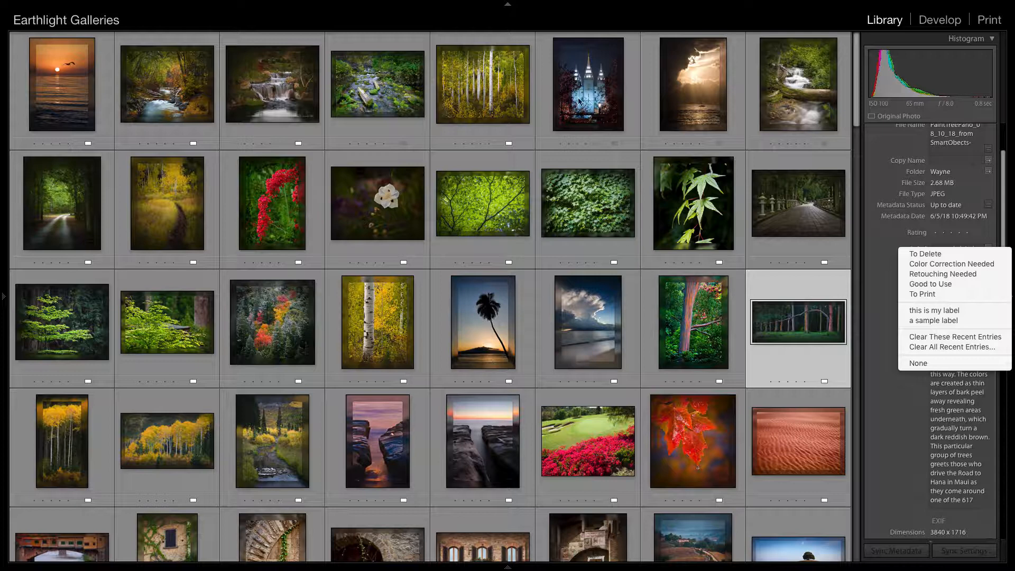
left_click(934, 321)
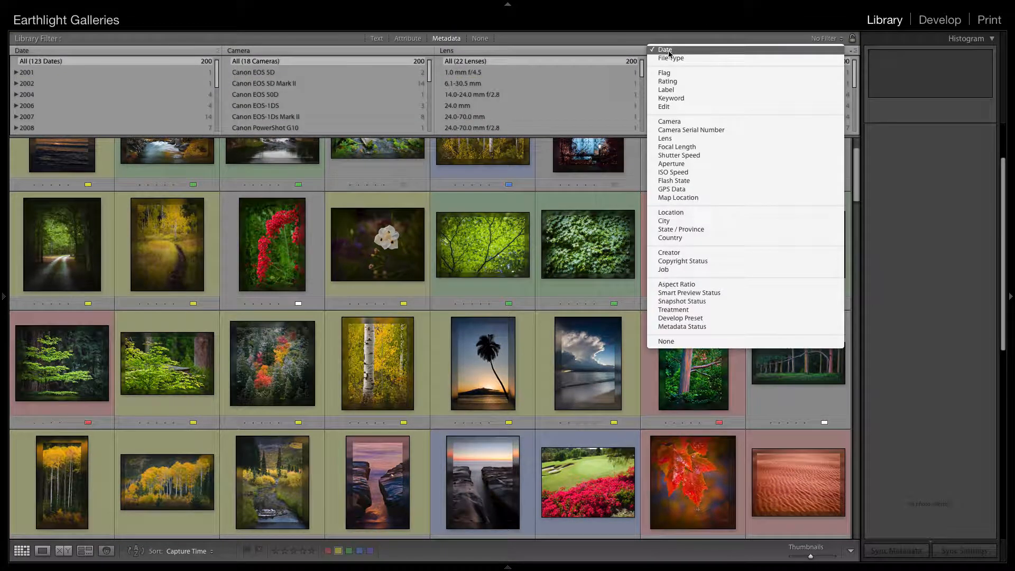
Filter by Label and give all Blue-labelled photos the Good to Use label
left_click(667, 90)
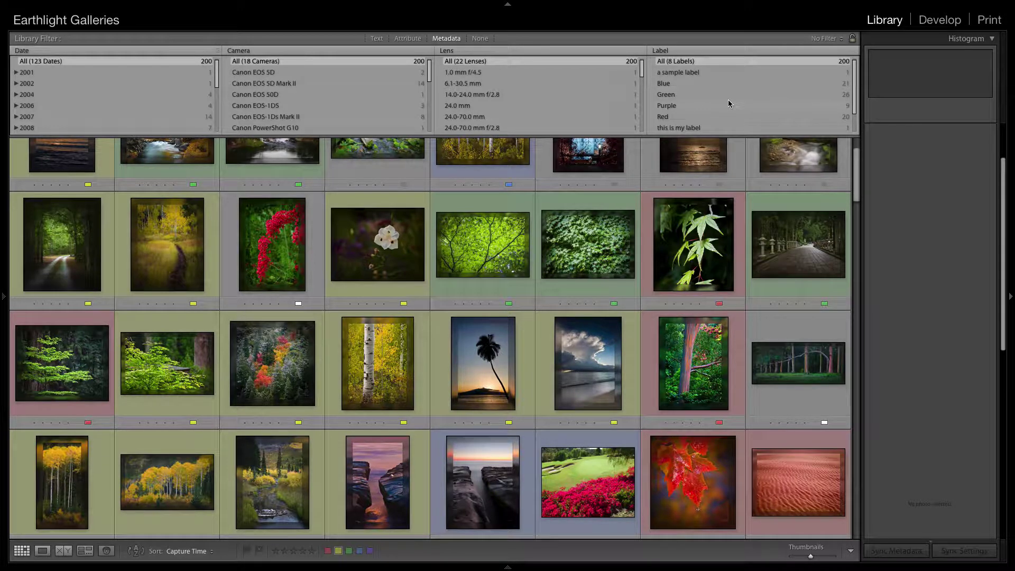
left_click(798, 367)
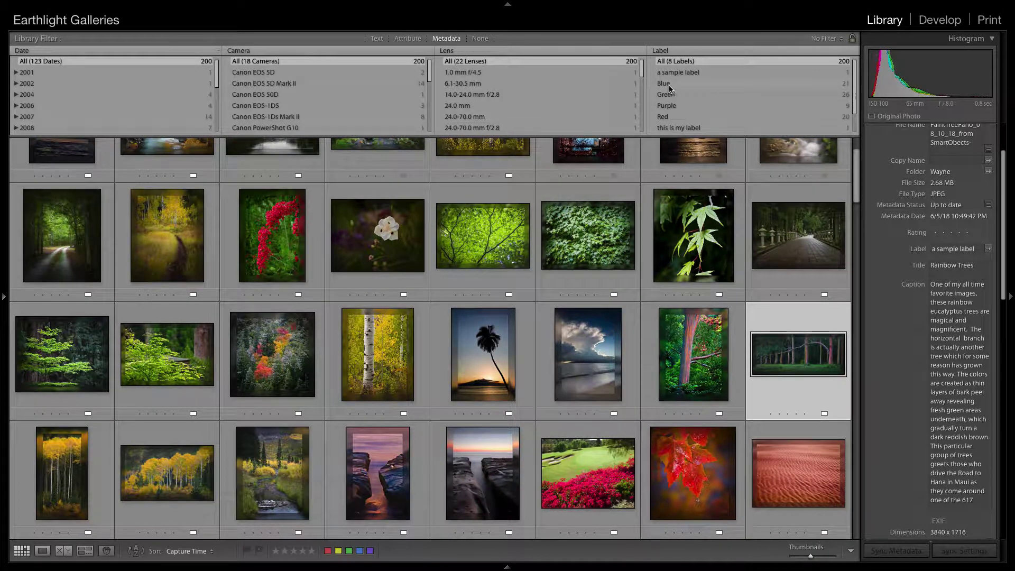
key("cmd+a")
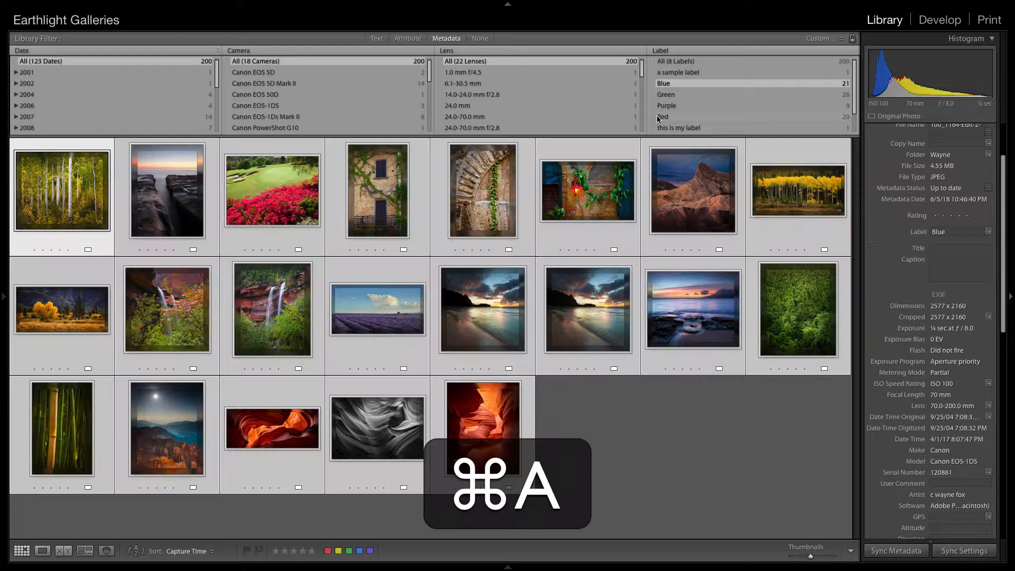
left_click(360, 552)
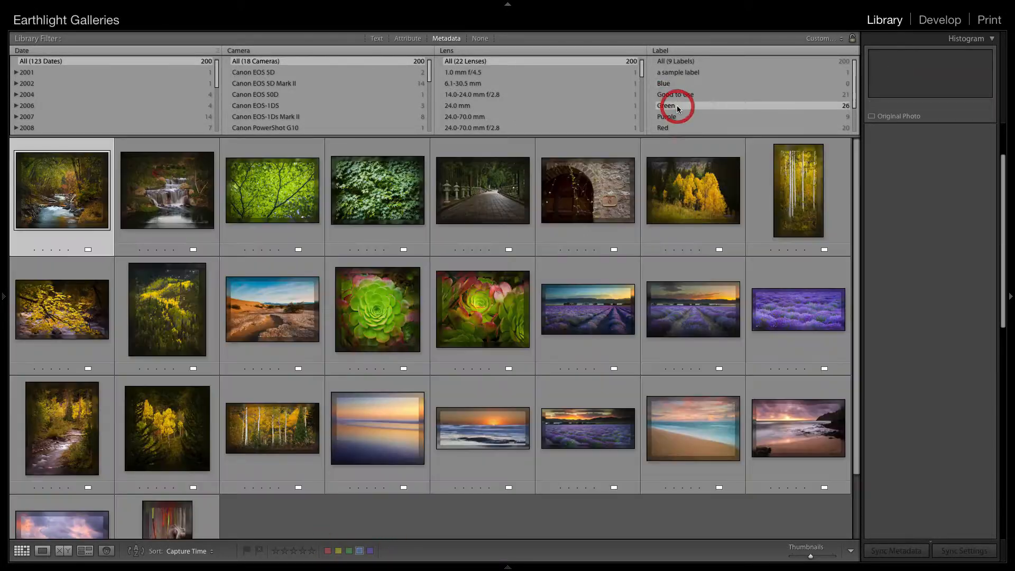
Filter the Green, Purple and Red label groups and select their photos for relabelling
left_click(667, 105)
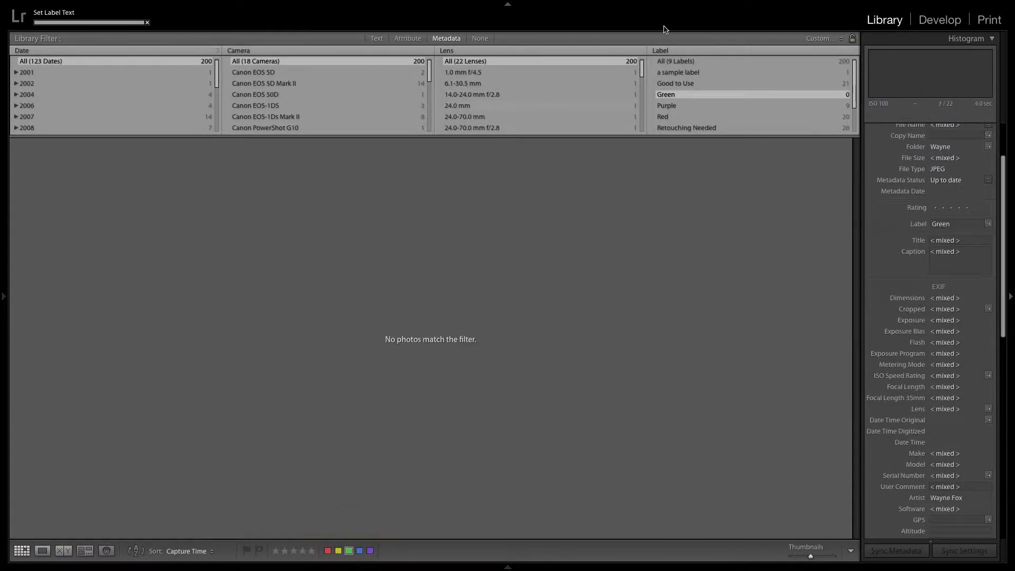
left_click(667, 106)
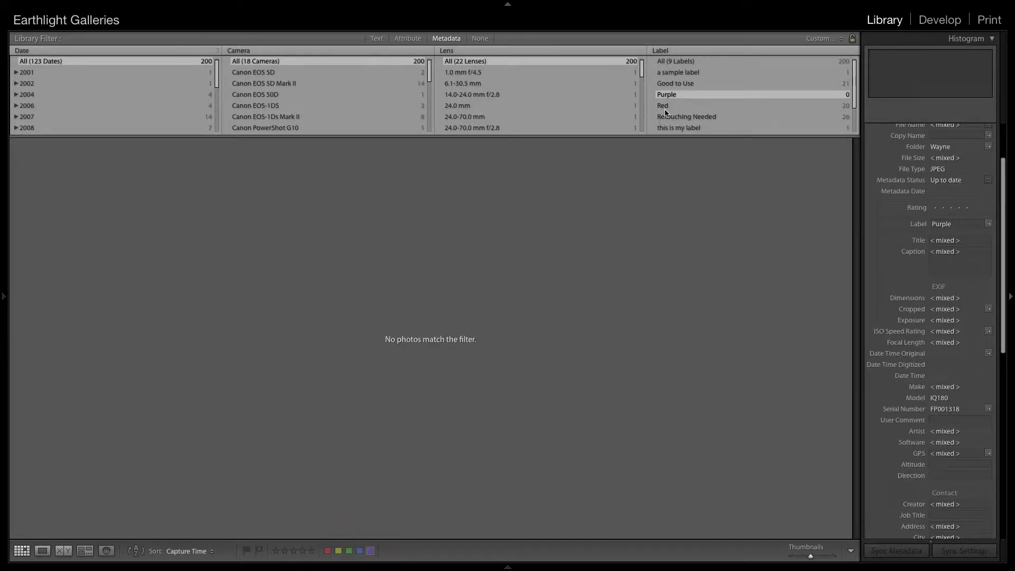
key("cmd+a")
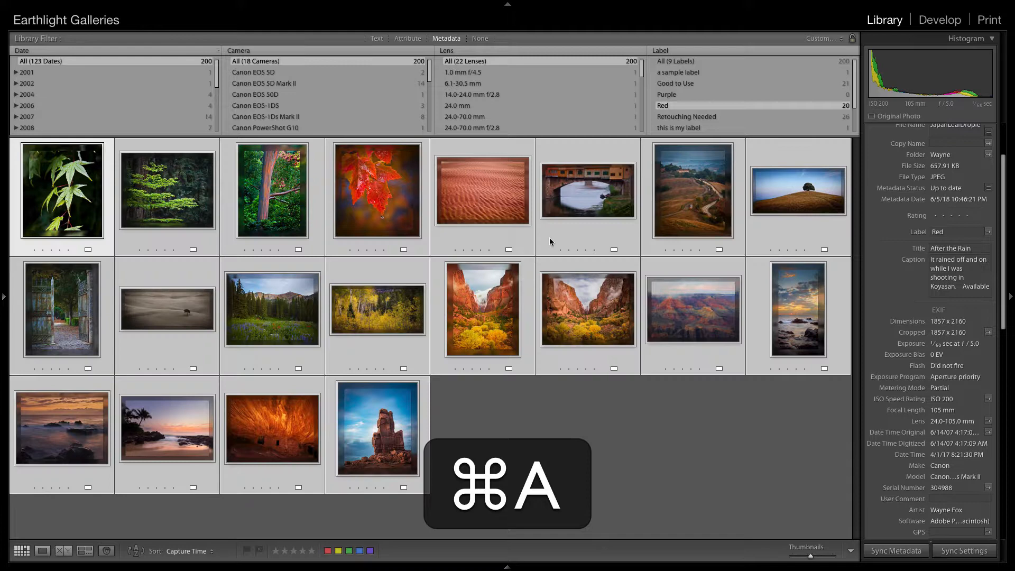
key("cmd+a")
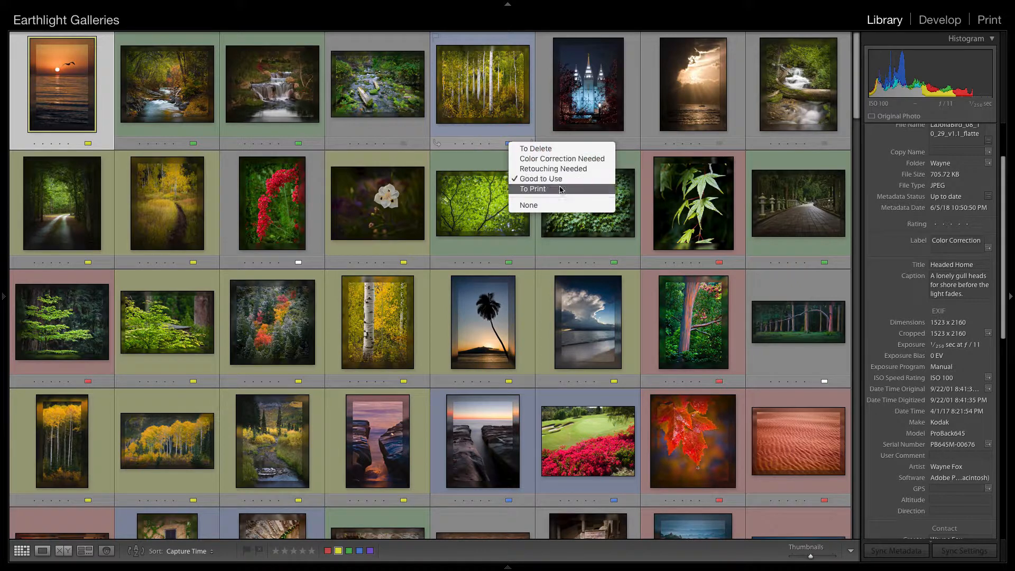
mouse_move(538, 179)
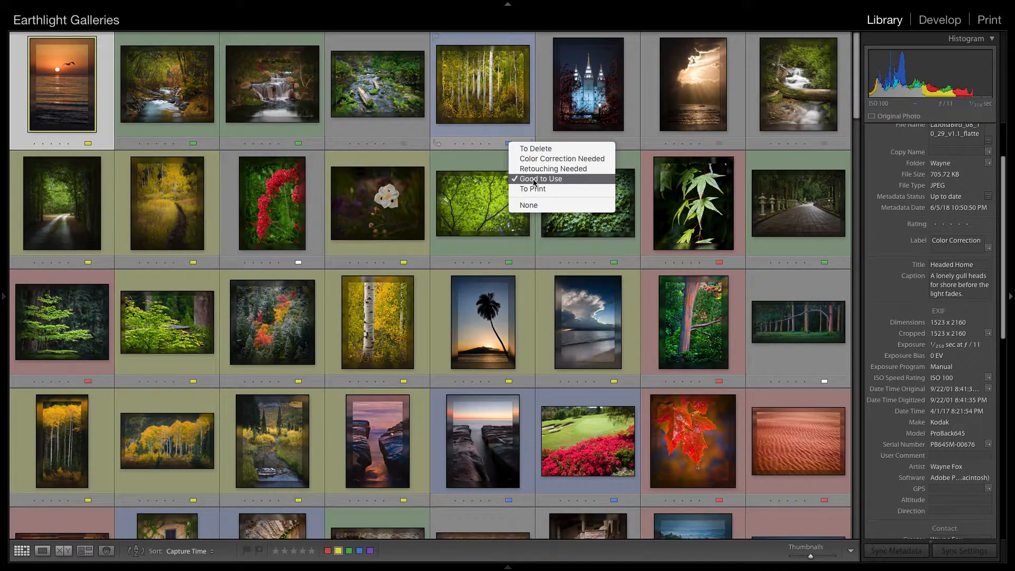